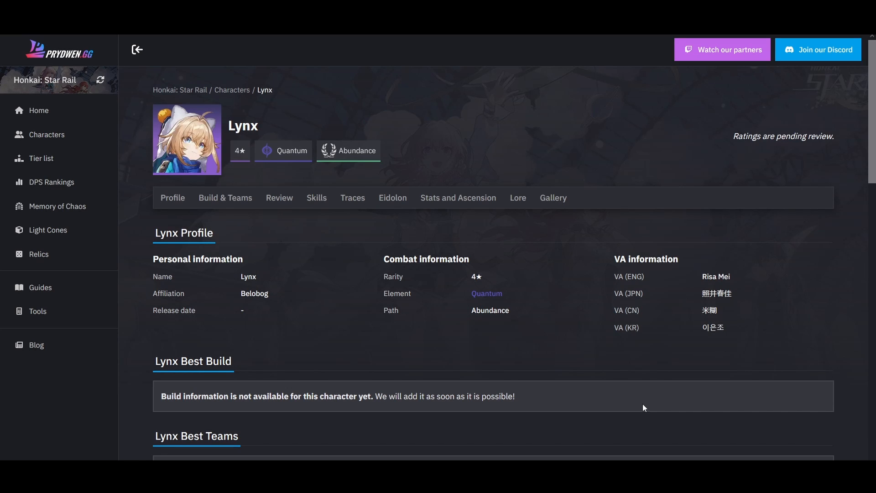
mouse_move(475, 340)
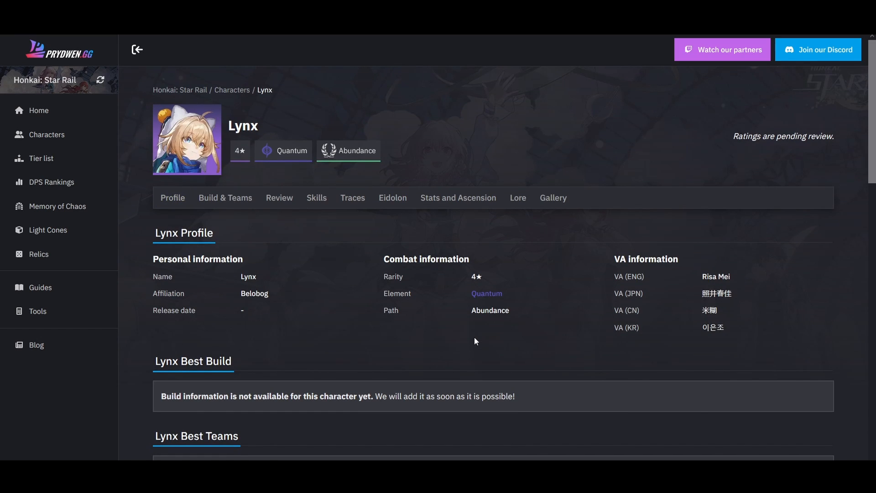
mouse_move(501, 320)
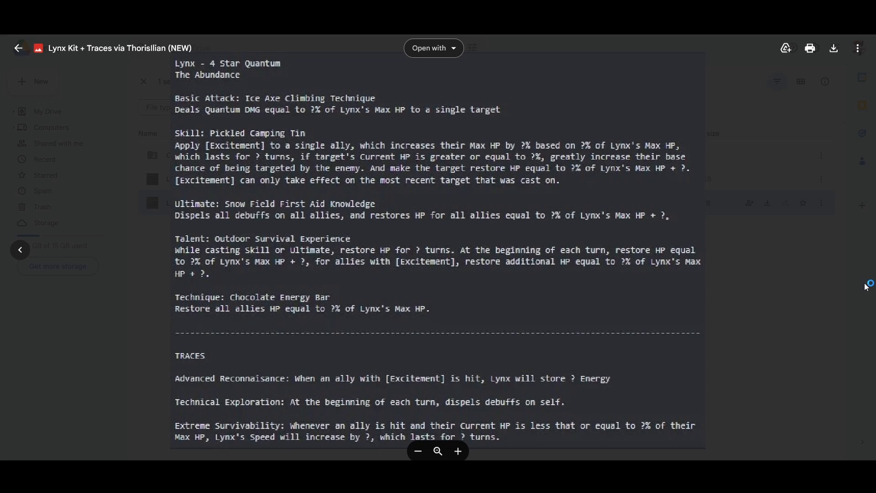
mouse_move(864, 286)
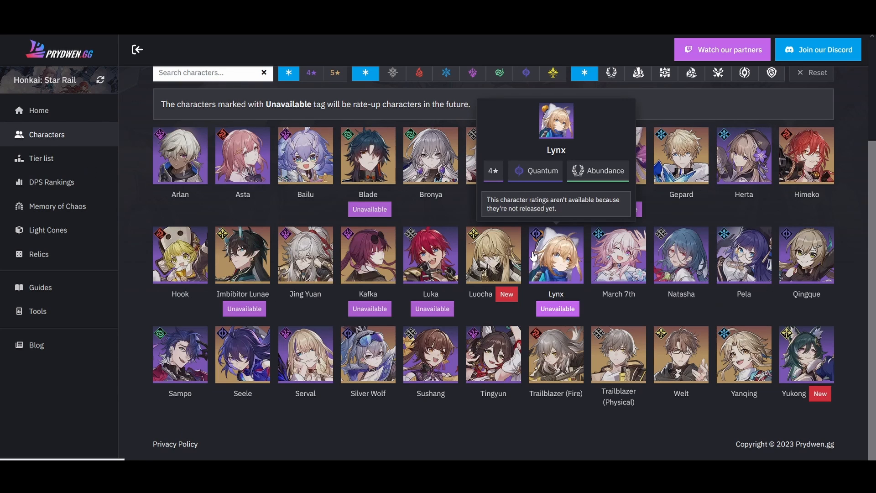
mouse_move(541, 258)
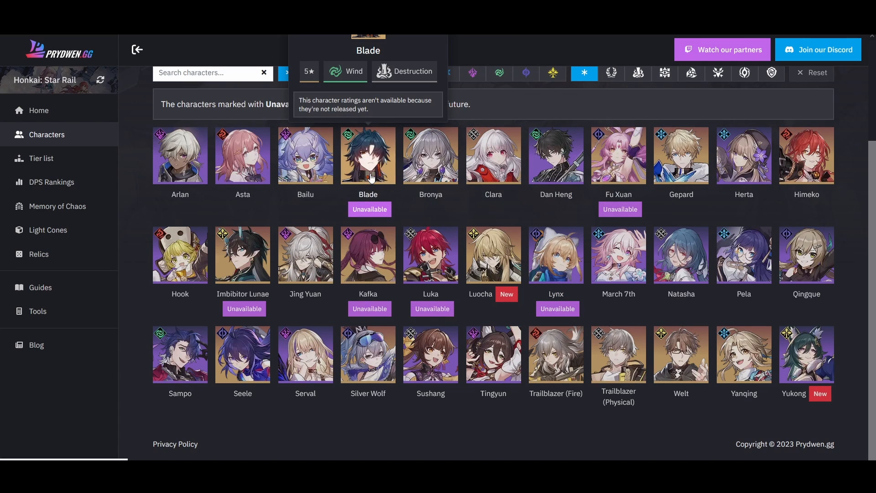
mouse_move(367, 176)
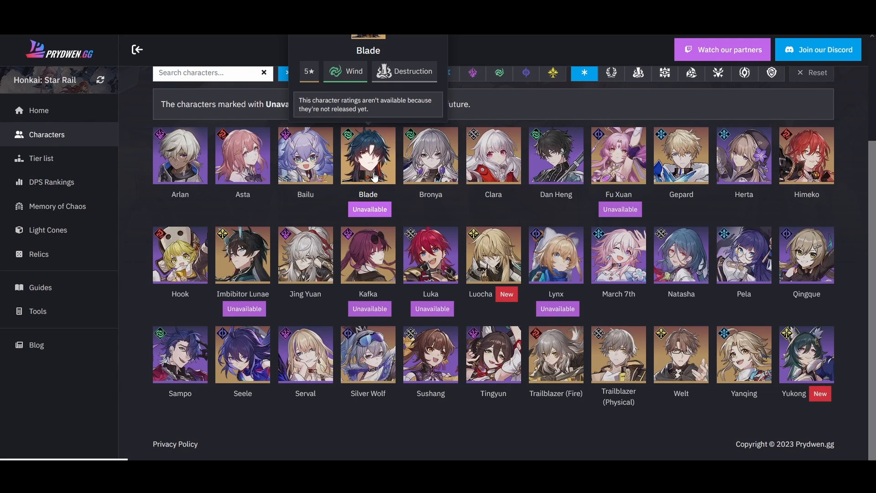
mouse_move(591, 371)
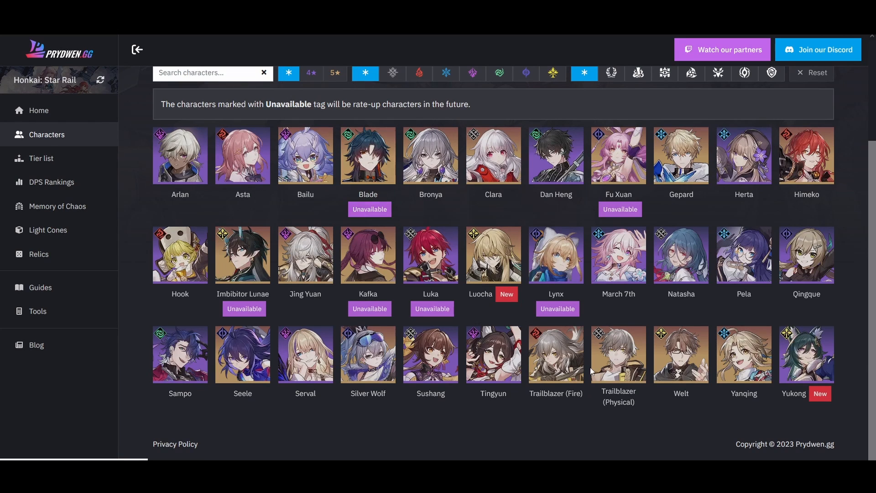
mouse_move(656, 312)
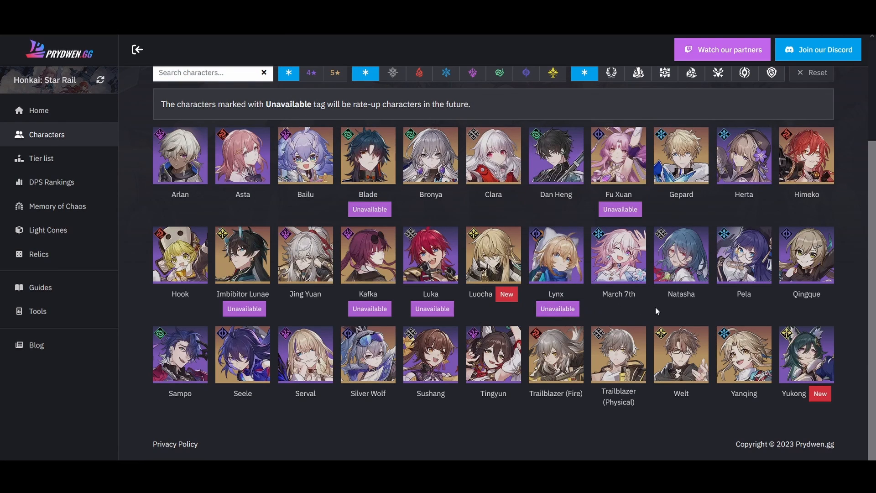